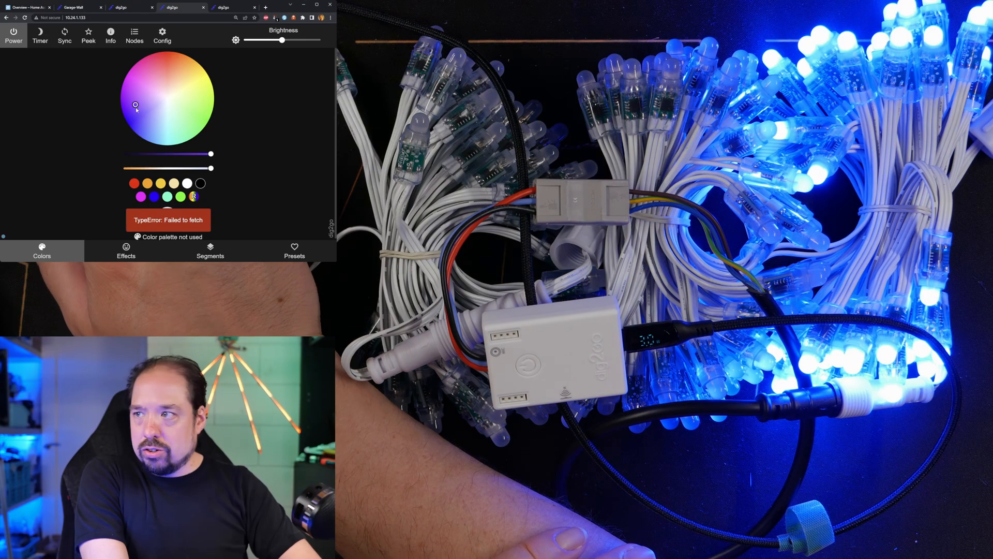
- Apply the Palette effect to the bullet pixel string at full brightness
left_click(127, 251)
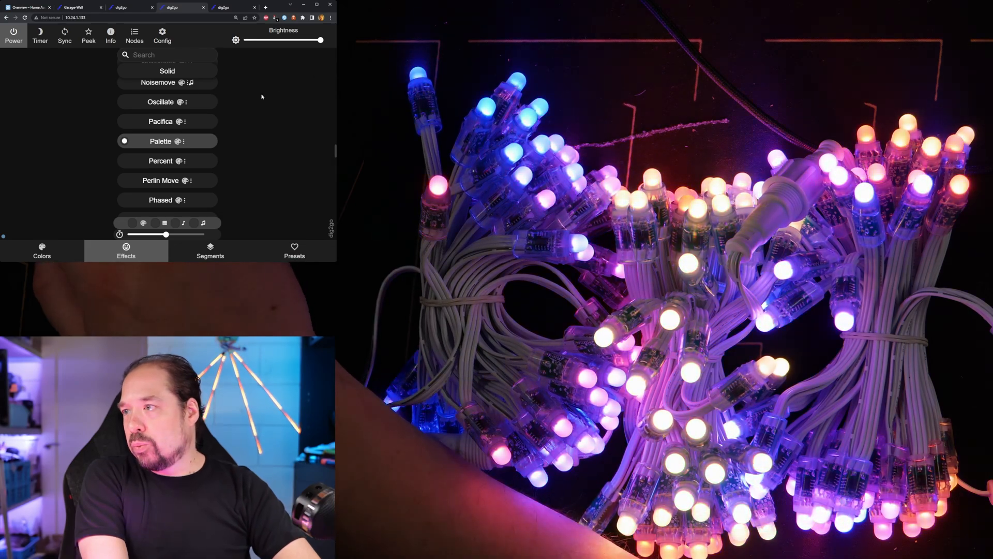
- Return to the colour controls and set the bullet string to solid white
left_click(41, 250)
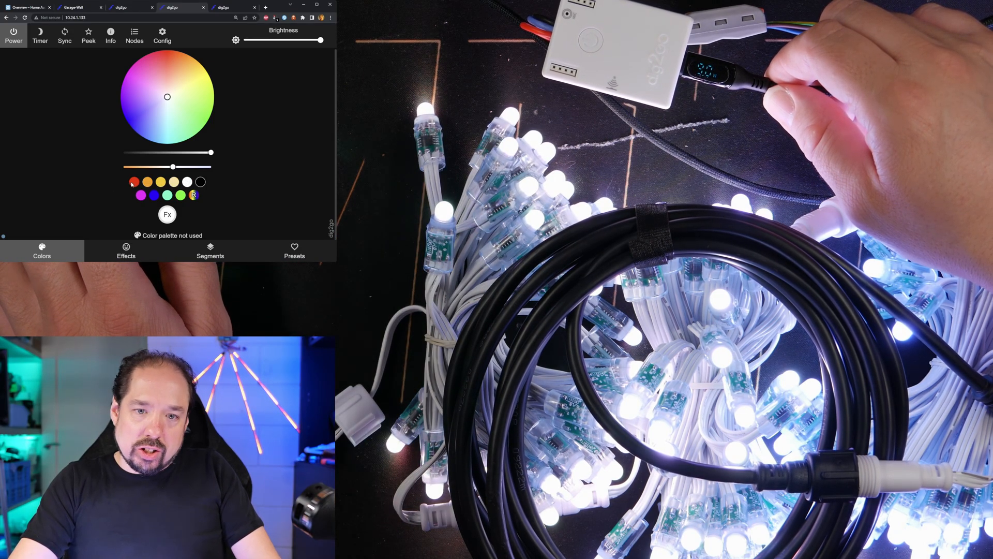
left_click(126, 251)
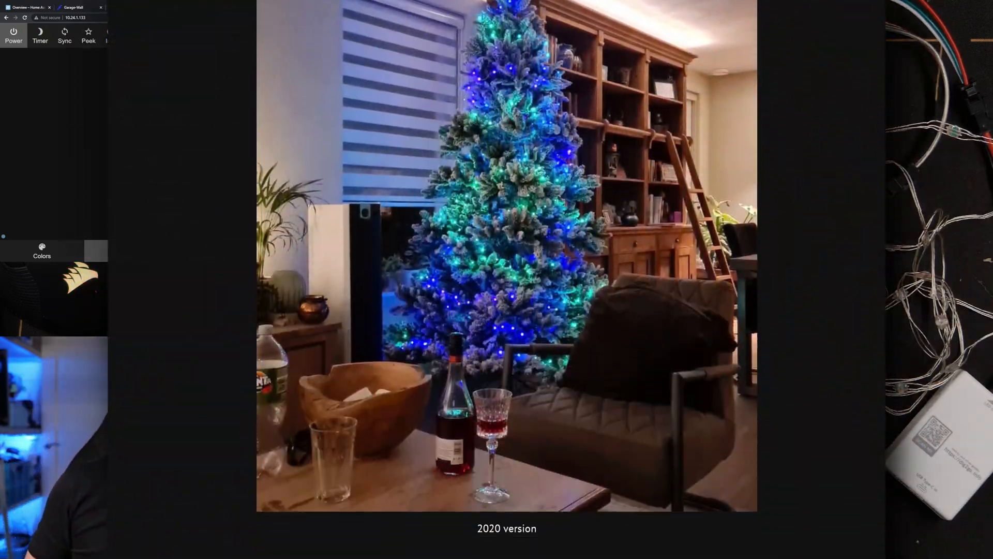
- Scroll the QuinLED article down to the Power Injection Requirements section
scroll("down", 3)
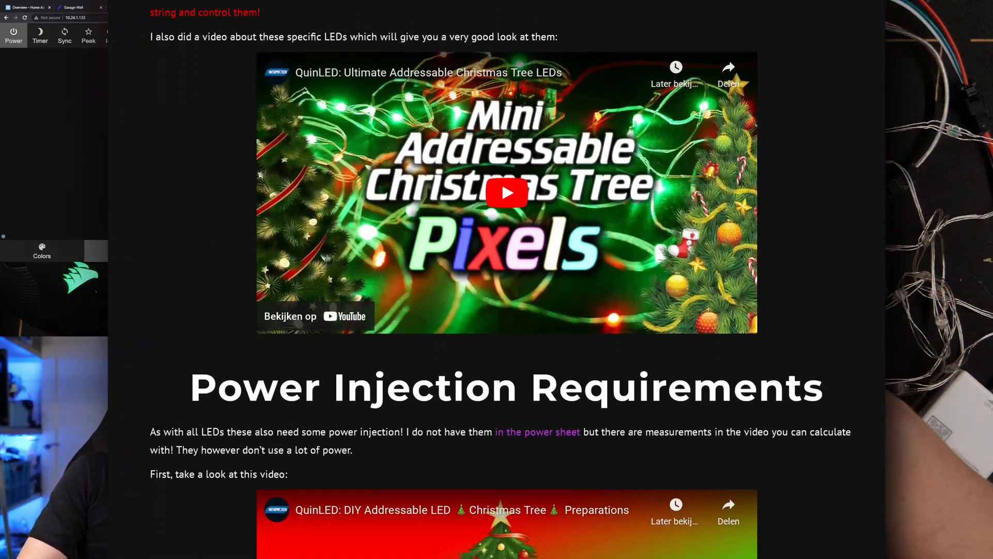
scroll("down", 3)
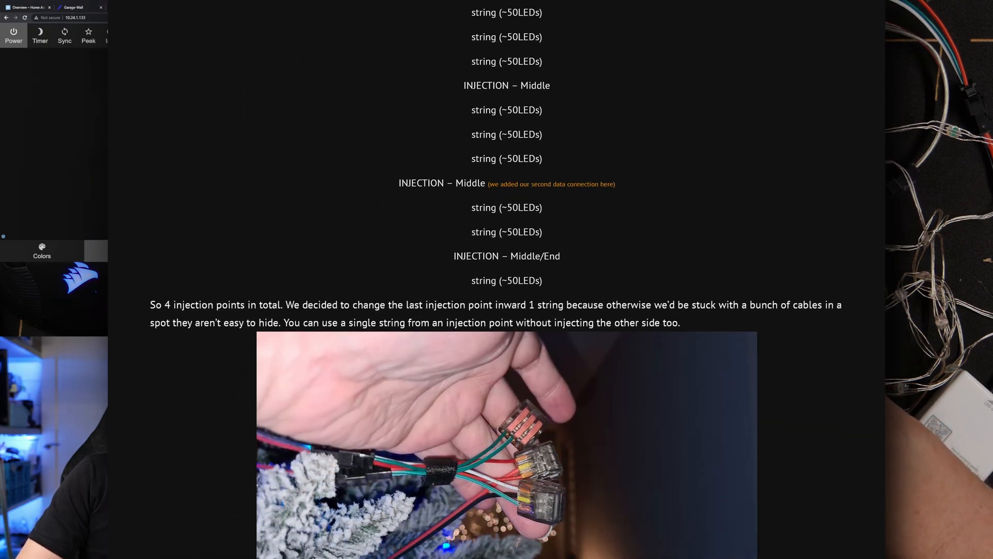
scroll("down", 3)
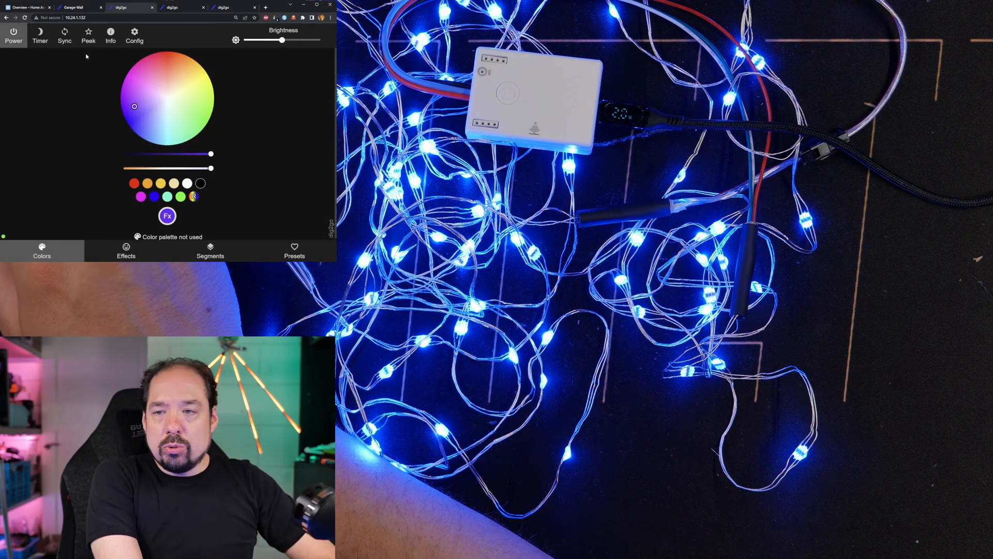
- Raise the second controller's Brightness slider fully for the silver-wire string
left_click_drag(281, 41, 320, 41)
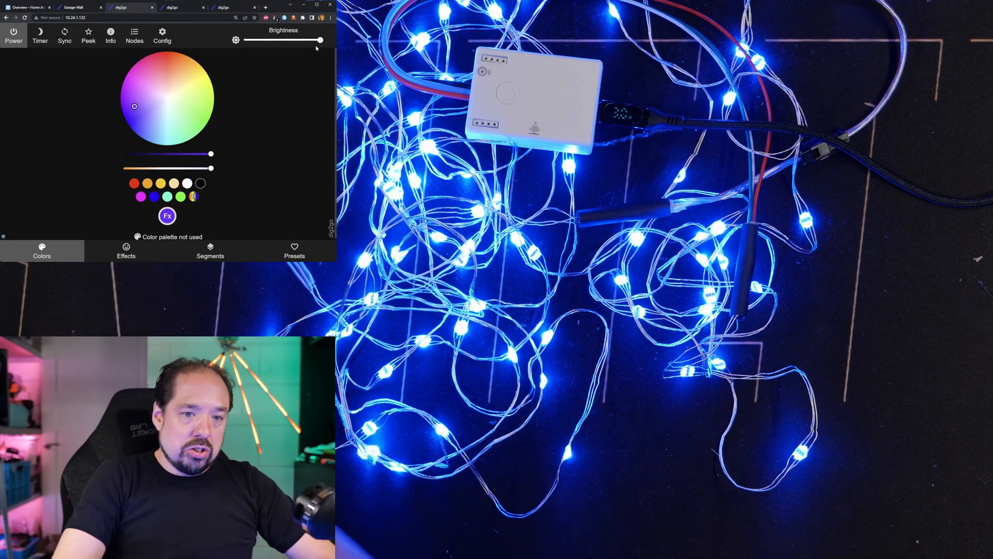